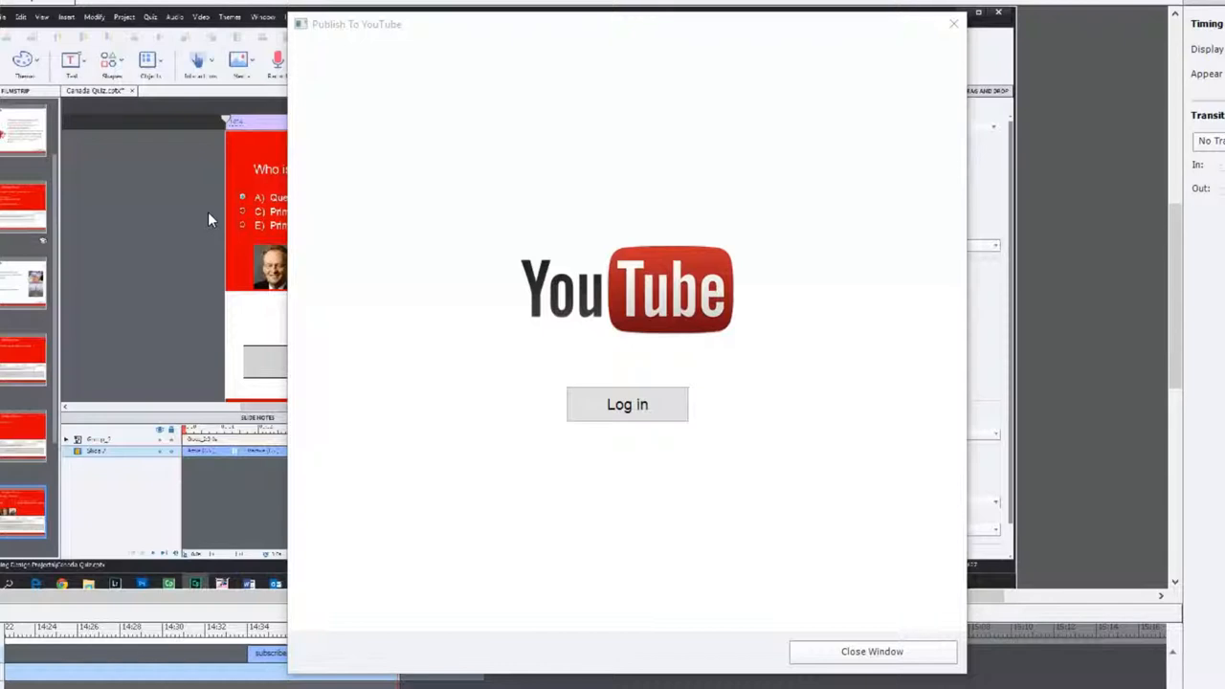
{"action": "mouse_move", "coordinate": [217, 274]}
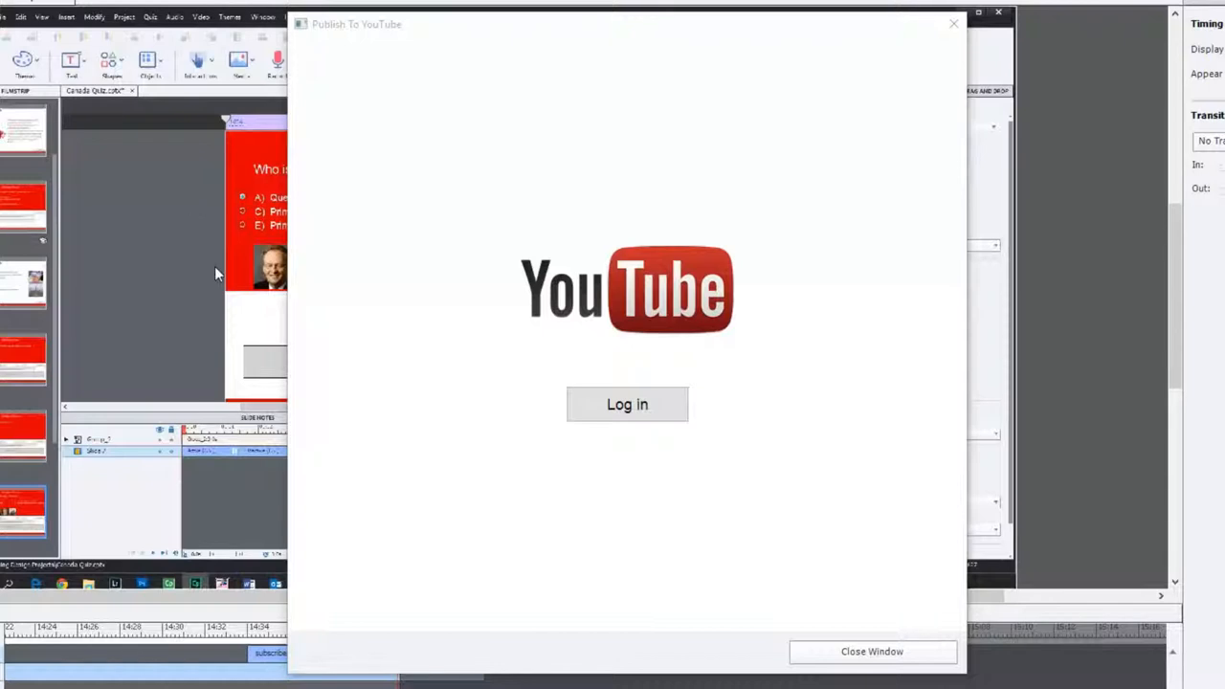
{"action": "mouse_move", "coordinate": [644, 415]}
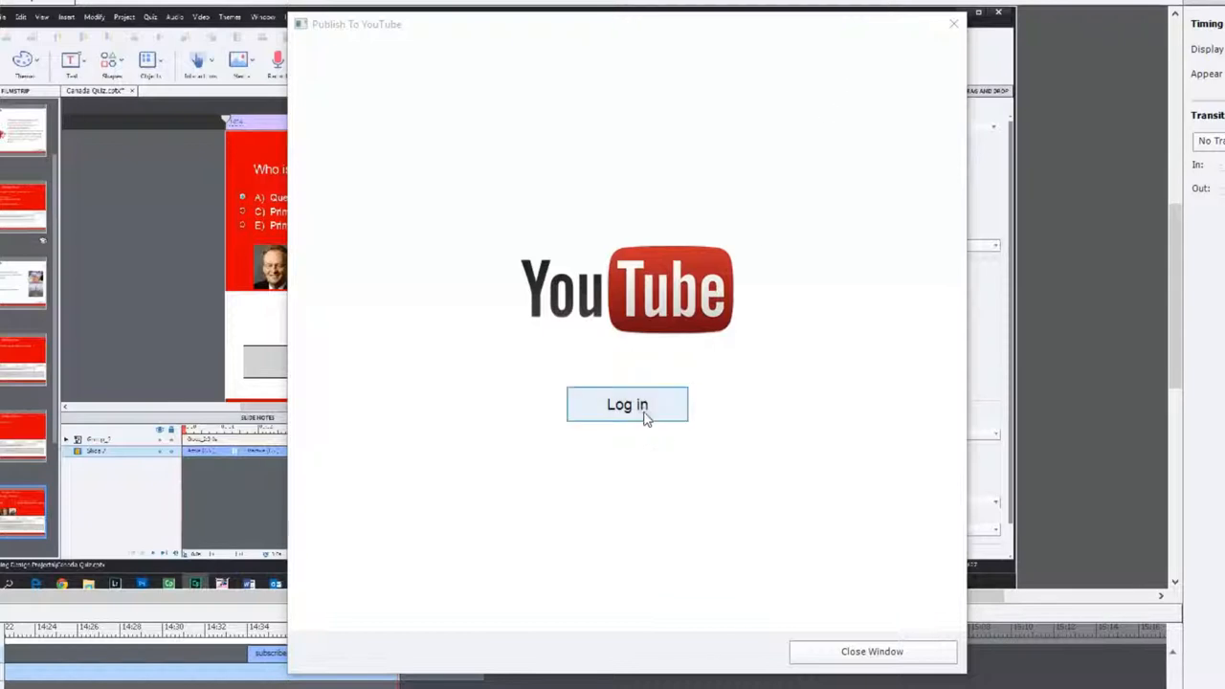
{"action": "mouse_move", "coordinate": [627, 414]}
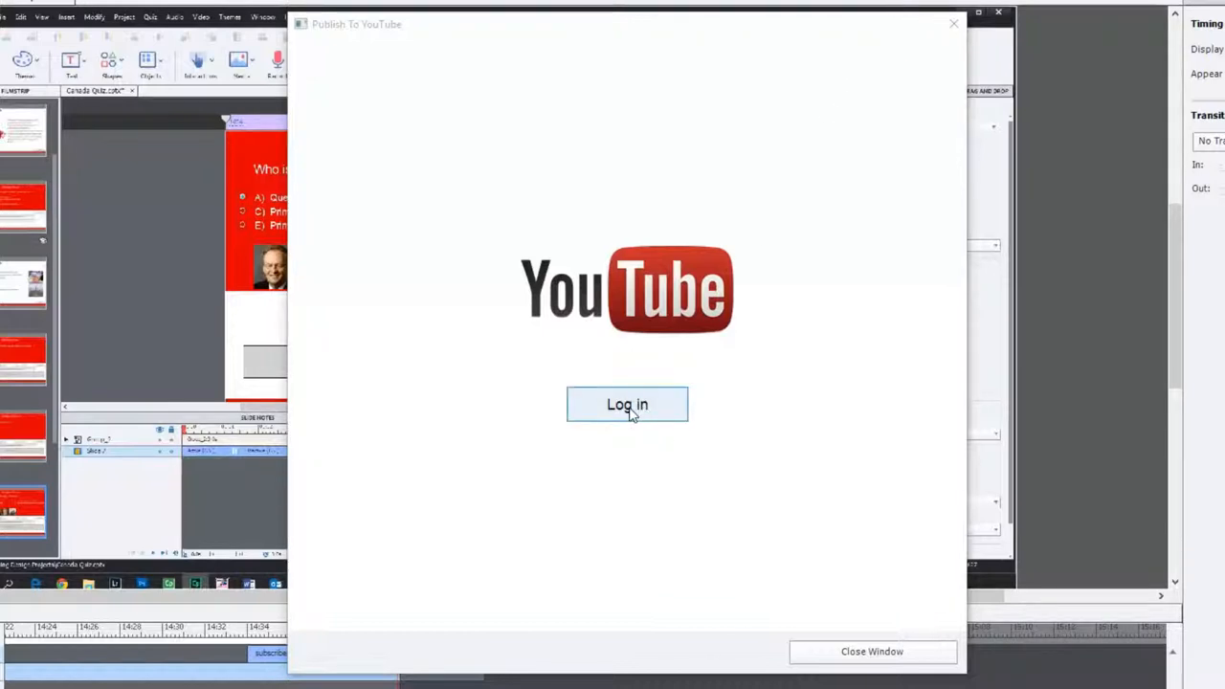
Start the YouTube login from the Publish To YouTube window
{"action": "left_click", "coordinate": [627, 405]}
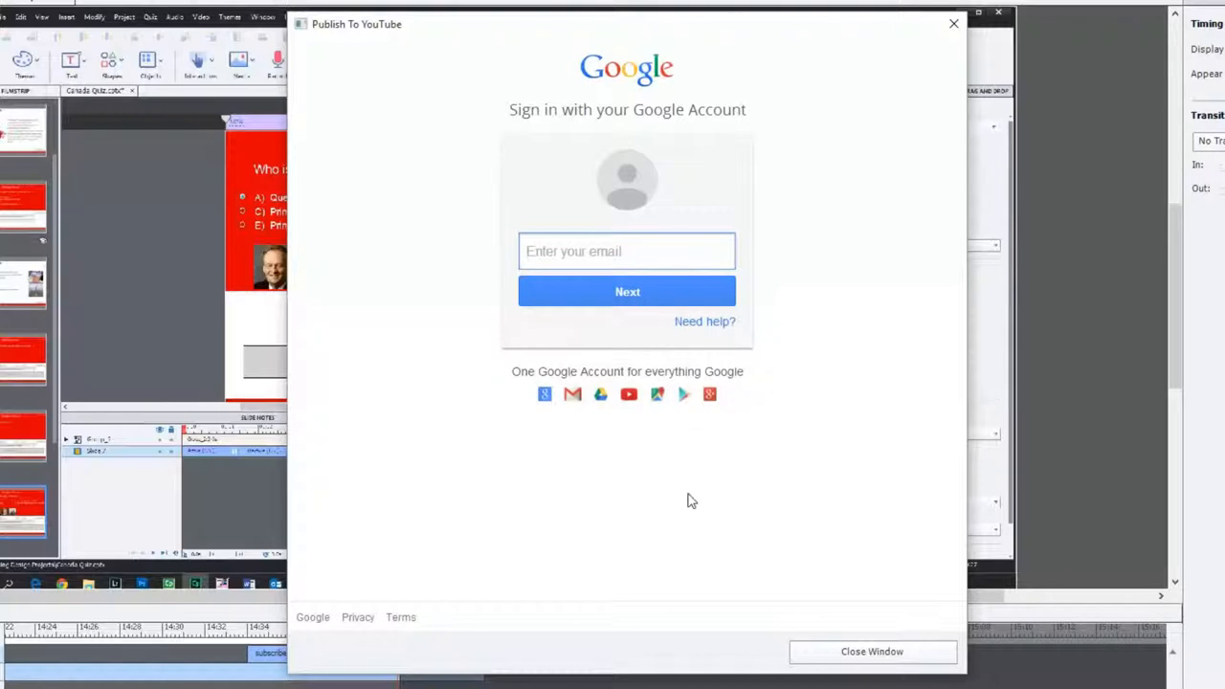
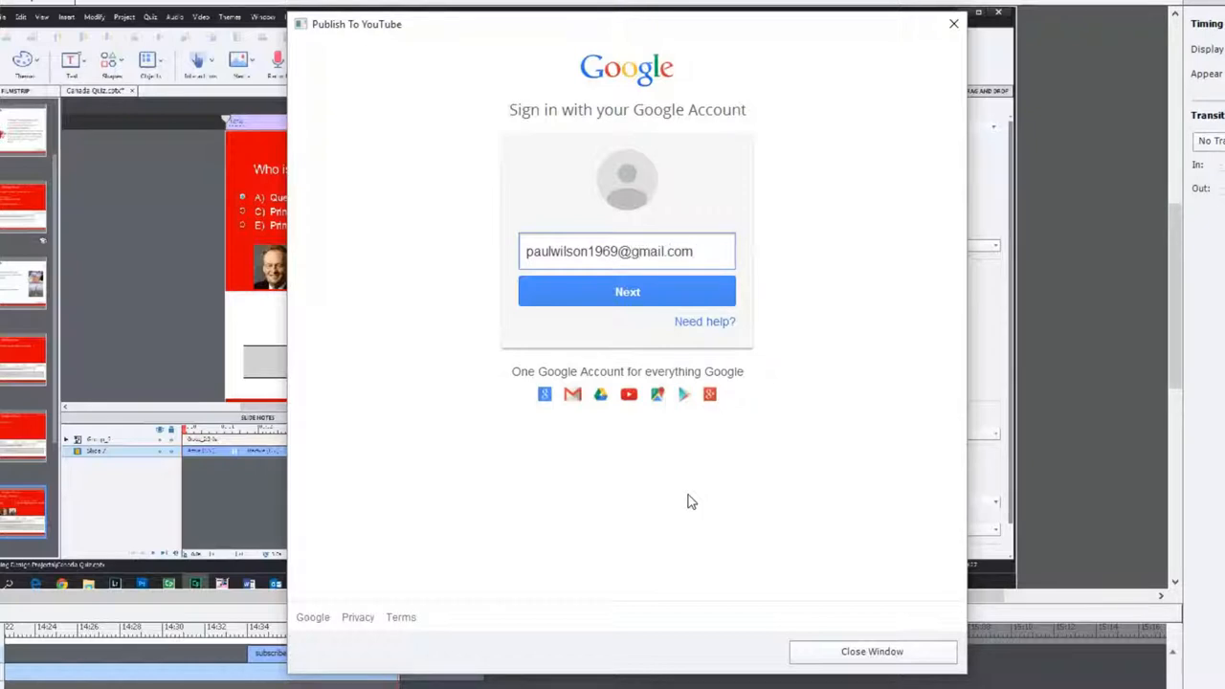
{"action": "left_click", "coordinate": [626, 291]}
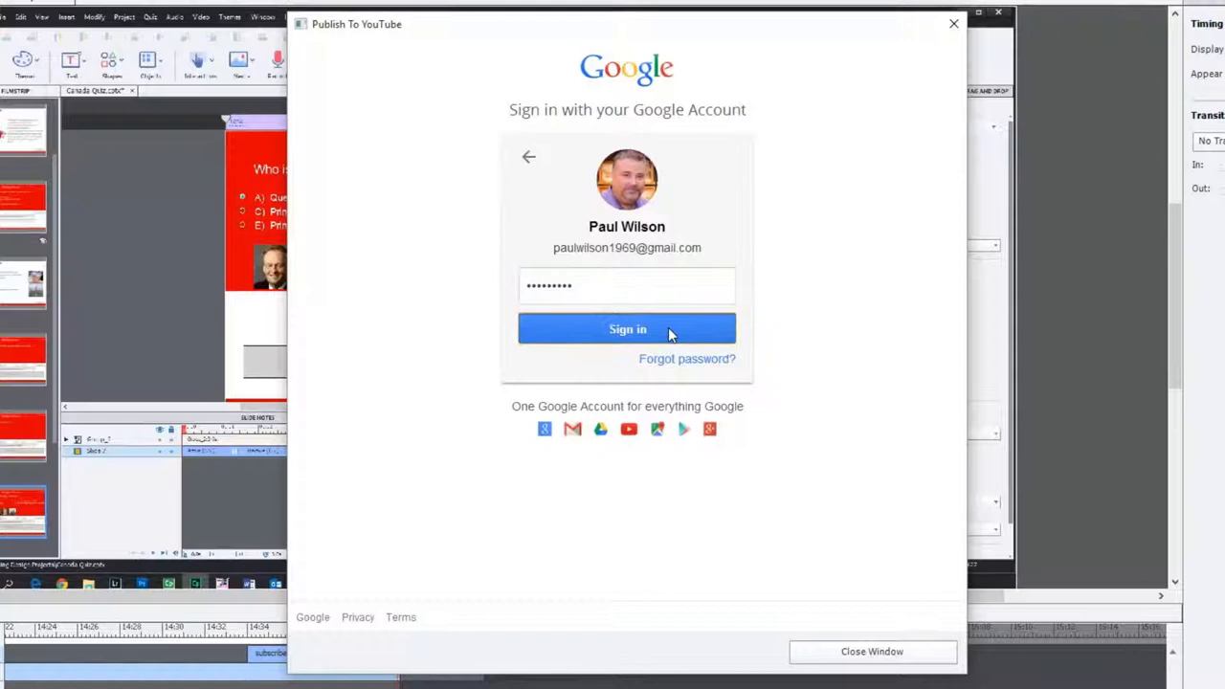
{"action": "left_click", "coordinate": [626, 329]}
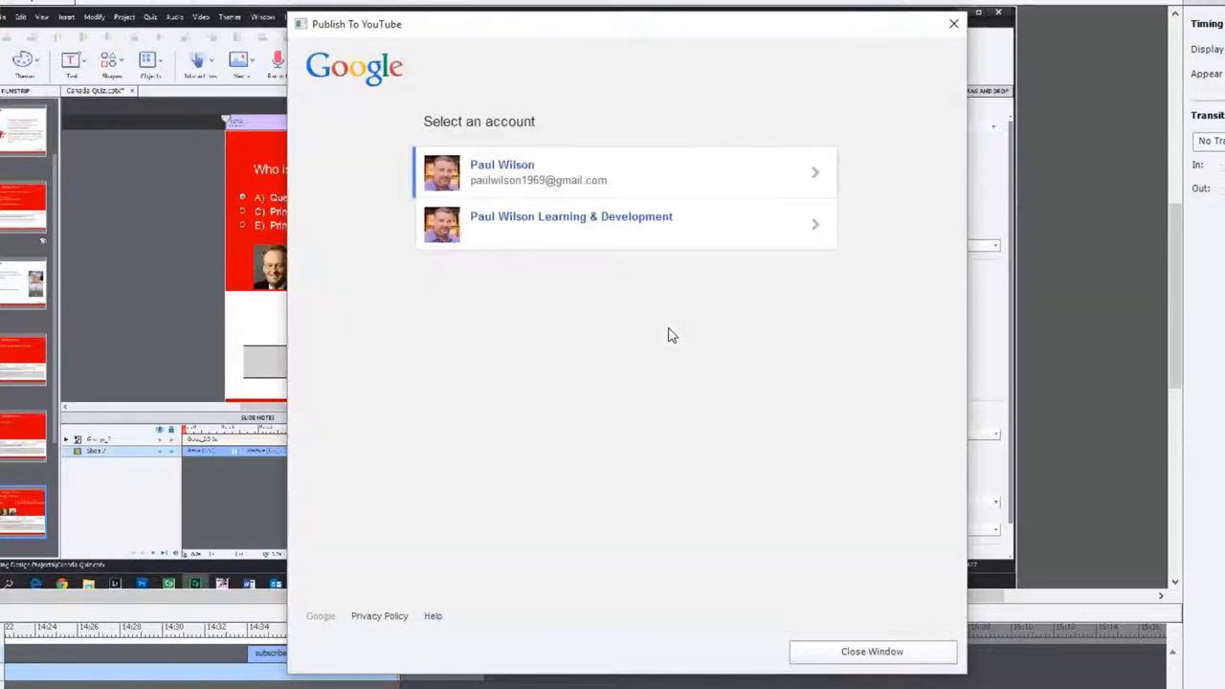
{"action": "mouse_move", "coordinate": [680, 325]}
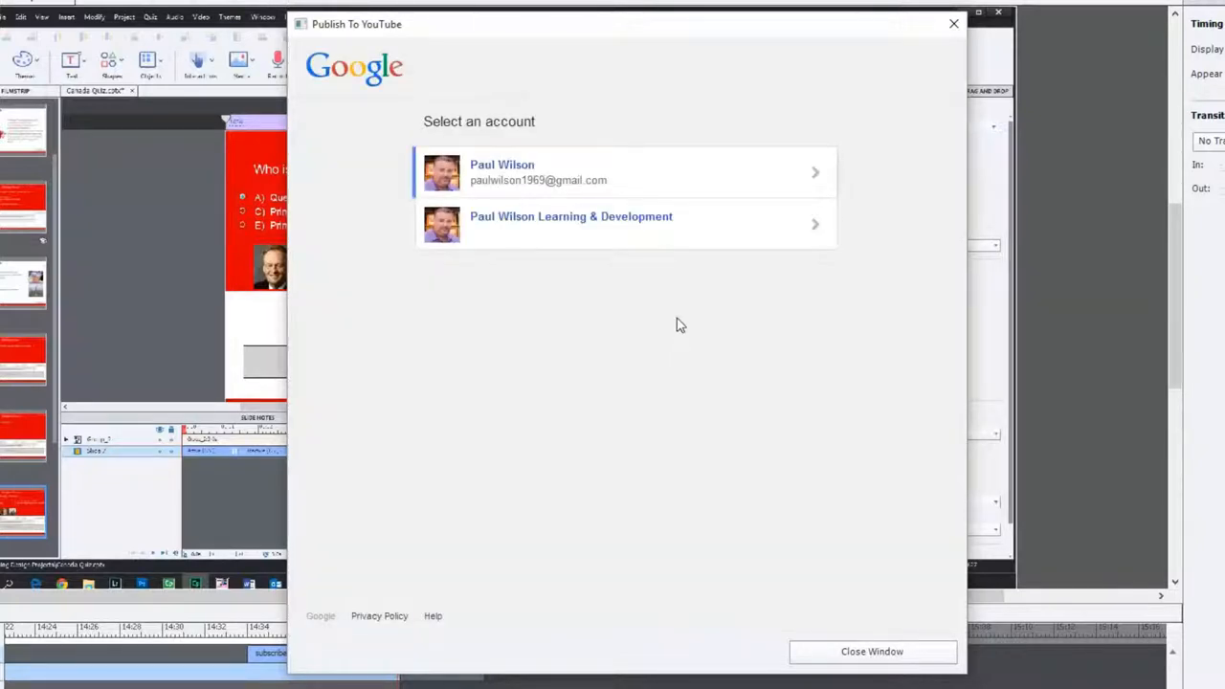
{"action": "mouse_move", "coordinate": [523, 180]}
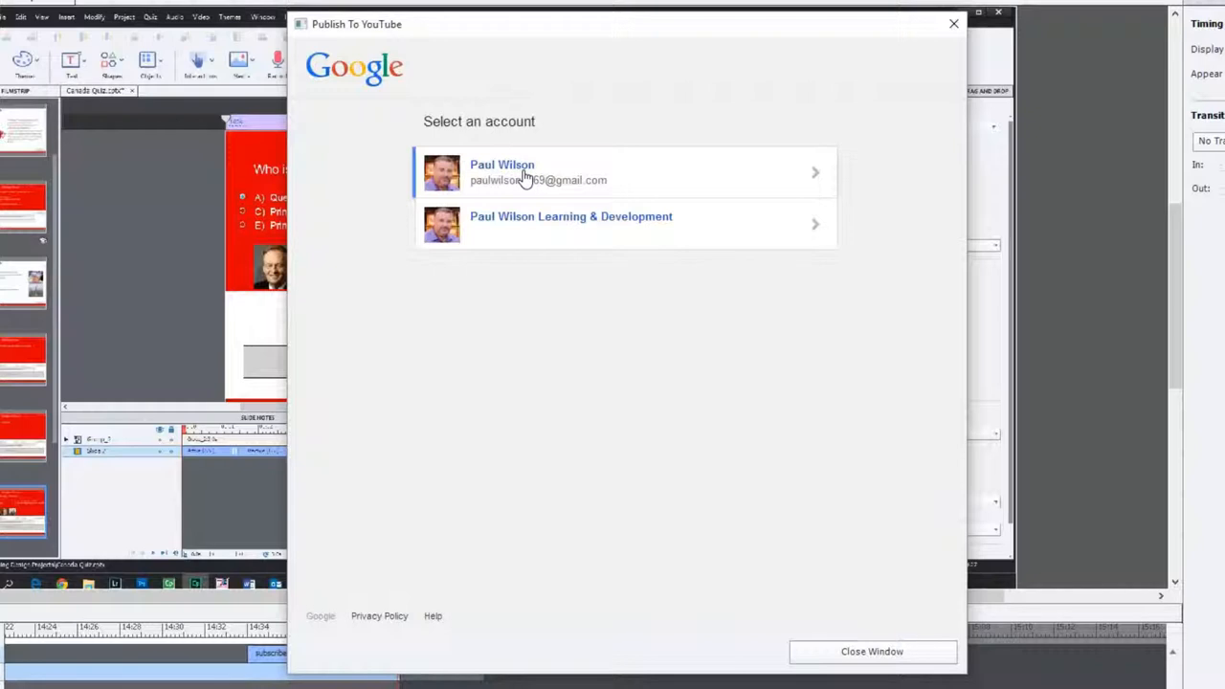
{"action": "mouse_move", "coordinate": [555, 246]}
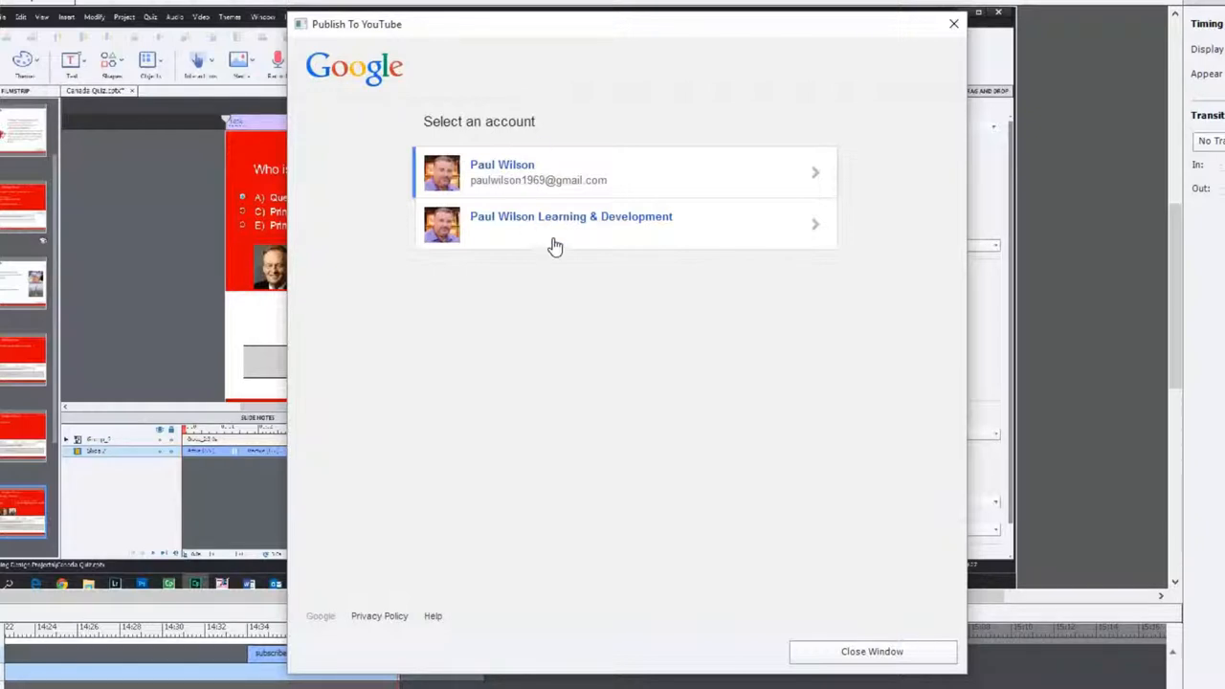
{"action": "mouse_move", "coordinate": [561, 232]}
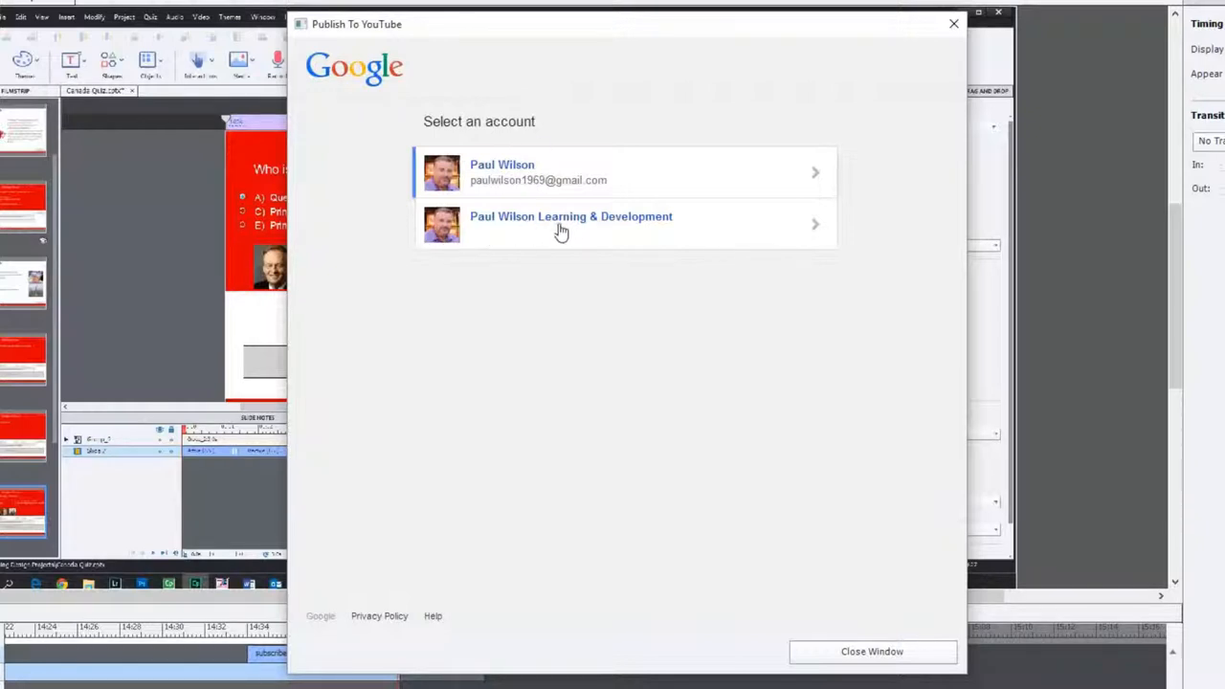
{"action": "mouse_move", "coordinate": [751, 234]}
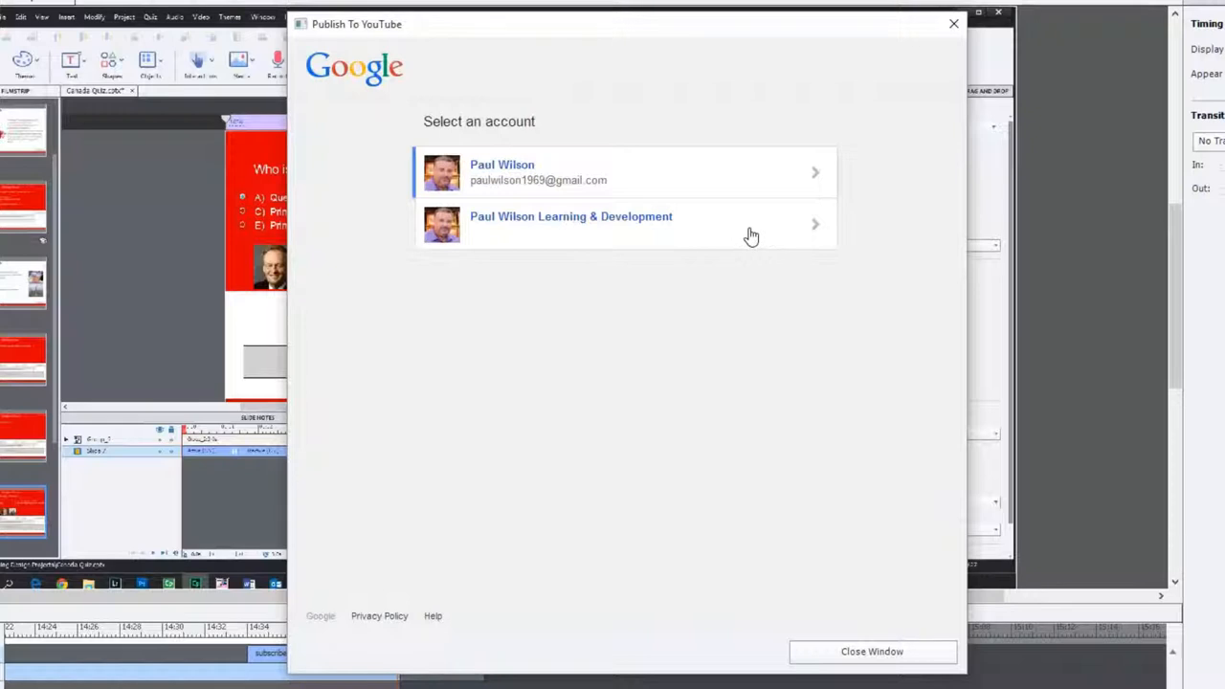
{"action": "mouse_move", "coordinate": [626, 238]}
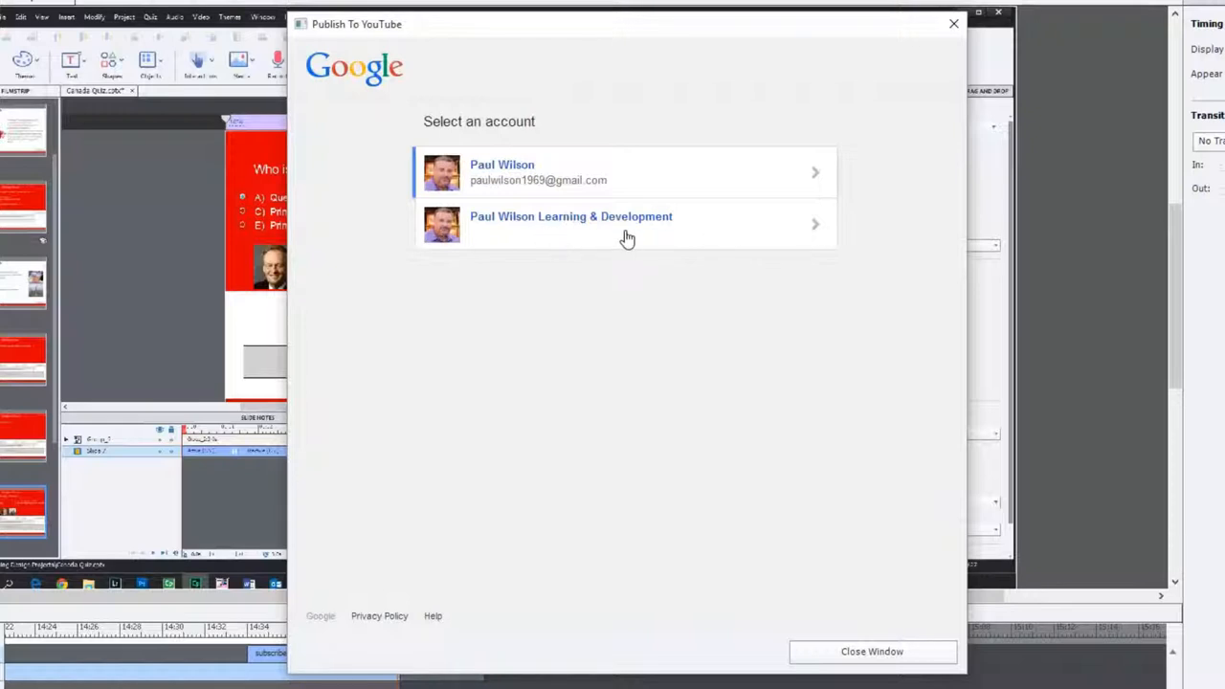
{"action": "mouse_move", "coordinate": [436, 166]}
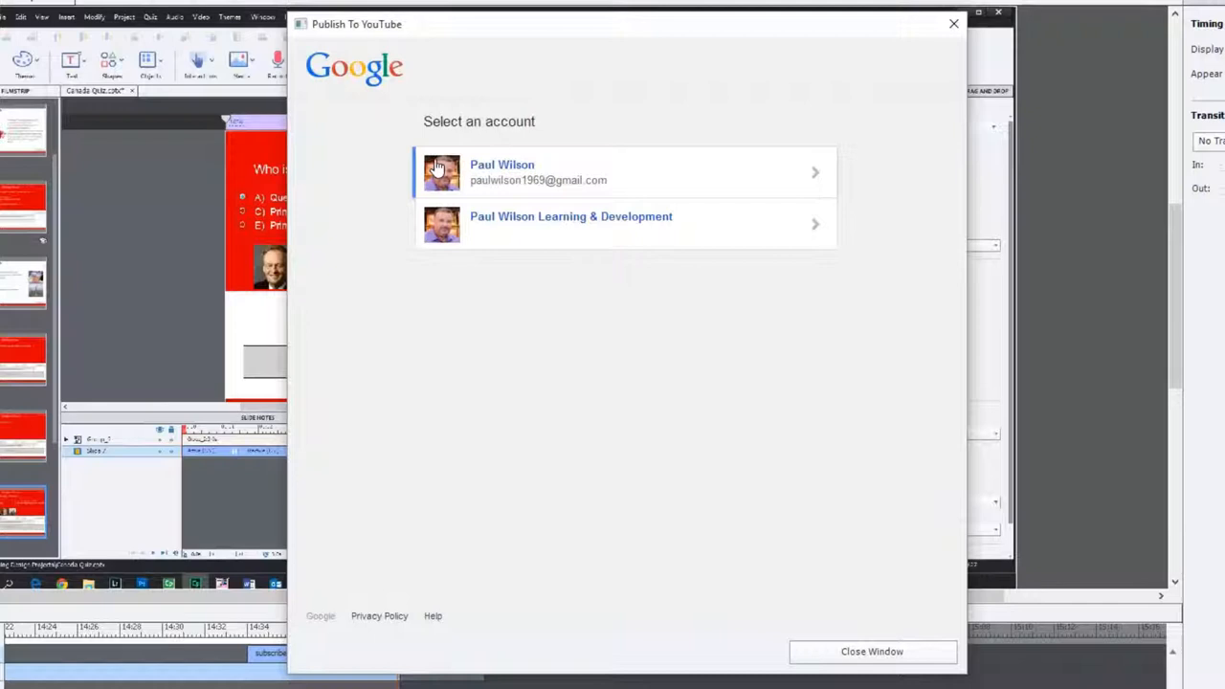
{"action": "mouse_move", "coordinate": [892, 680]}
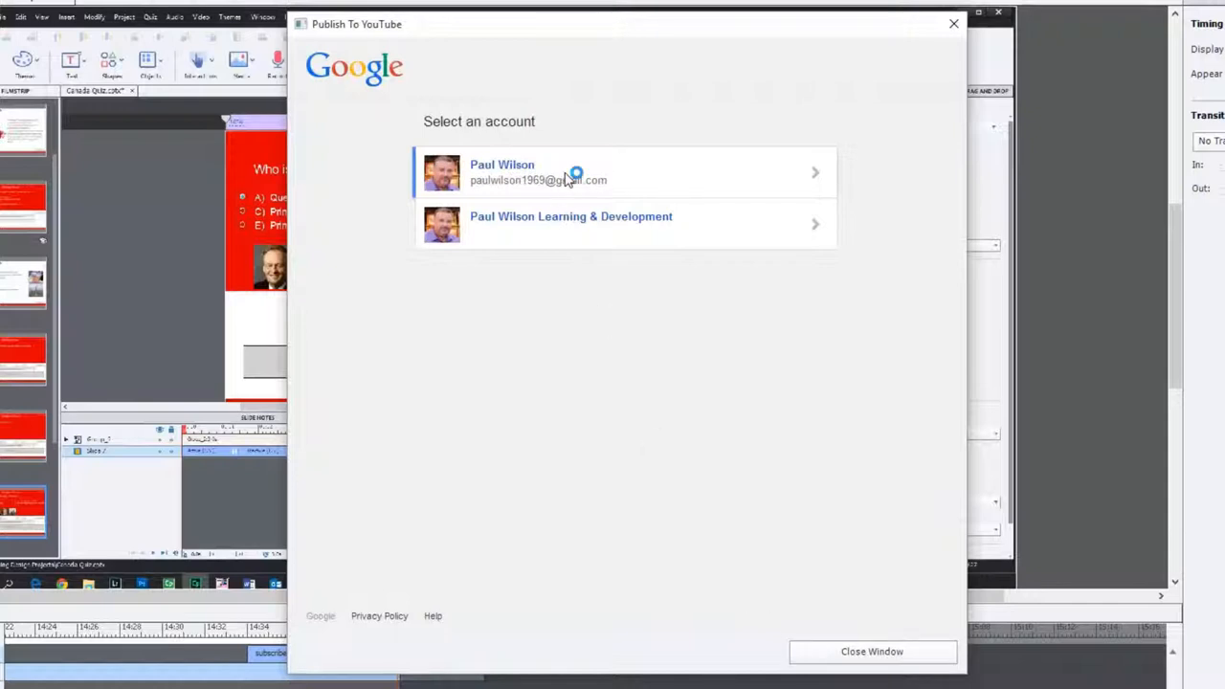
Choose the personal Gmail account instead of the brand account
{"action": "left_click", "coordinate": [576, 172]}
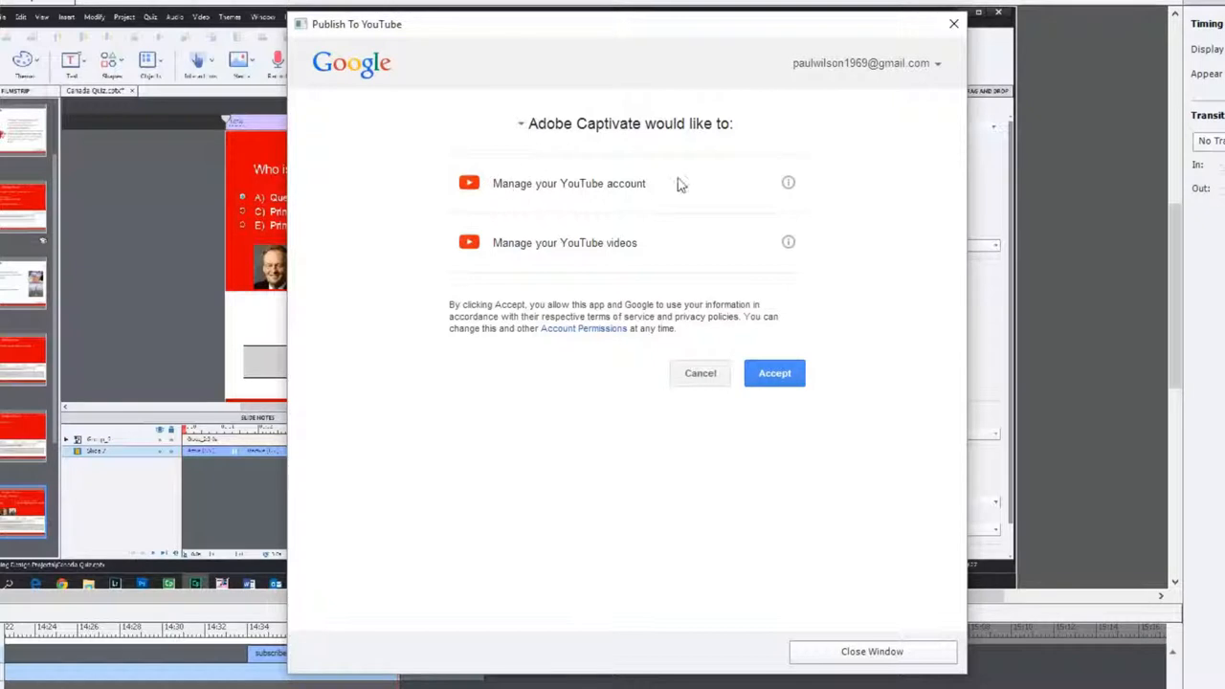
{"action": "mouse_move", "coordinate": [613, 266]}
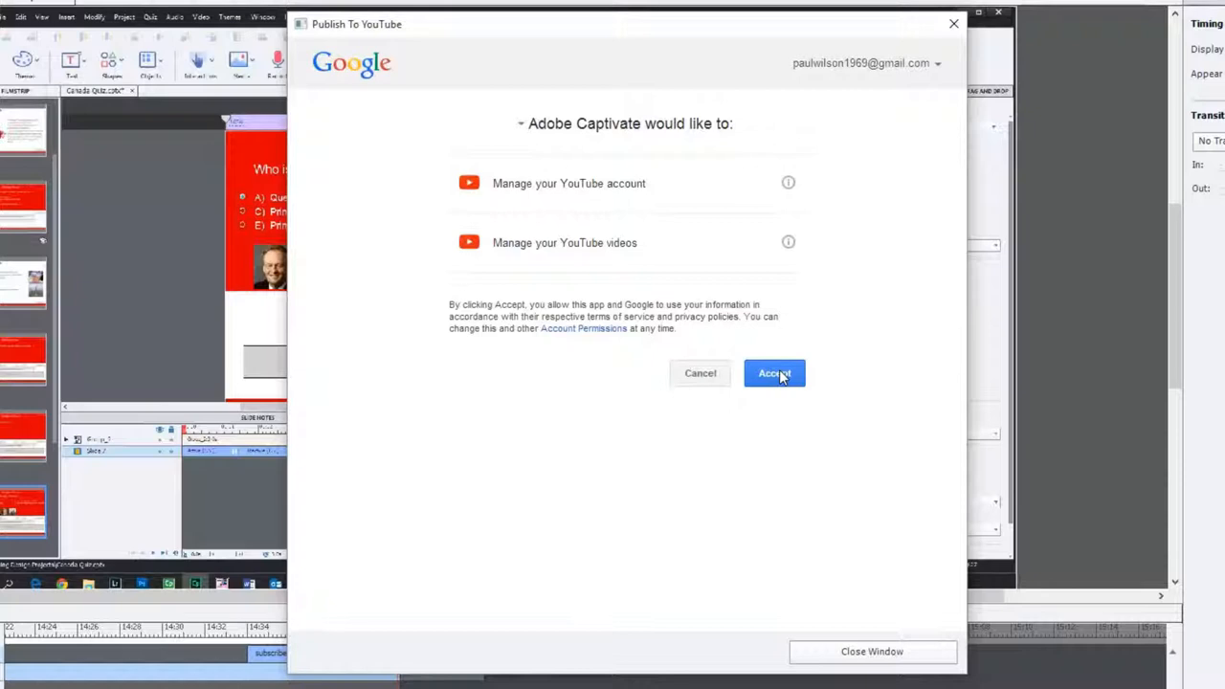
Accept letting Captivate manage the YouTube account and videos
{"action": "left_click", "coordinate": [774, 373]}
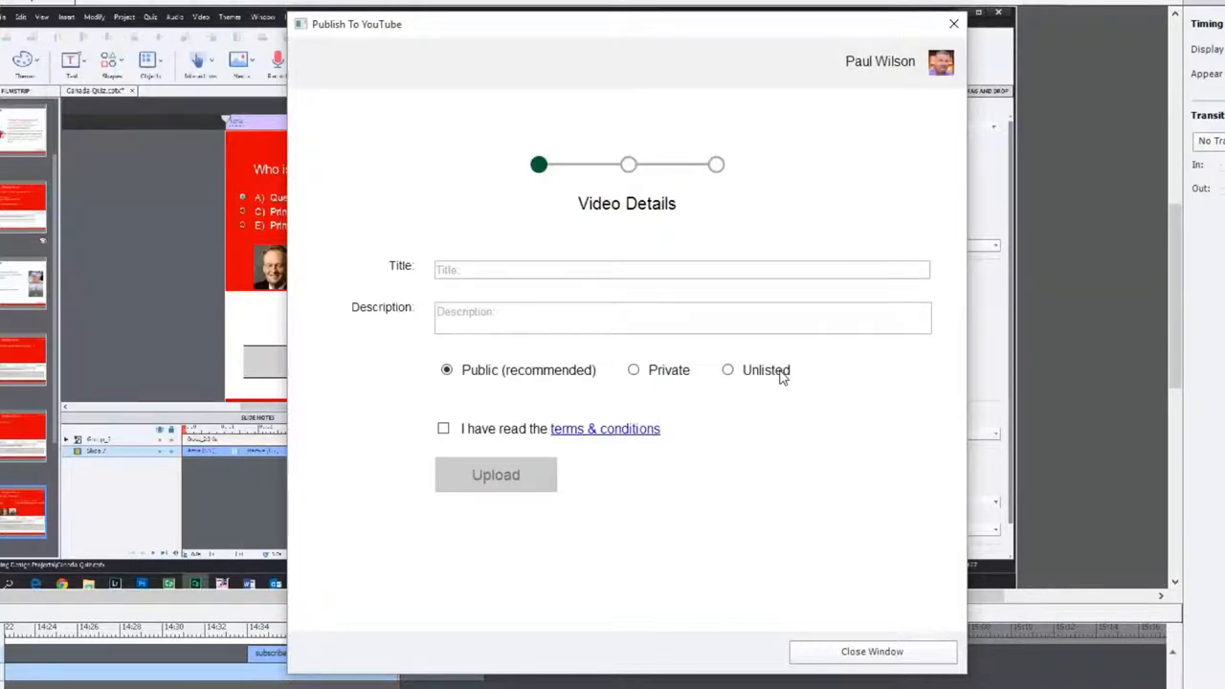
Enter the video title 'Adobe Captivate - Working with Images on Question Slides'
{"action": "left_click", "coordinate": [680, 269]}
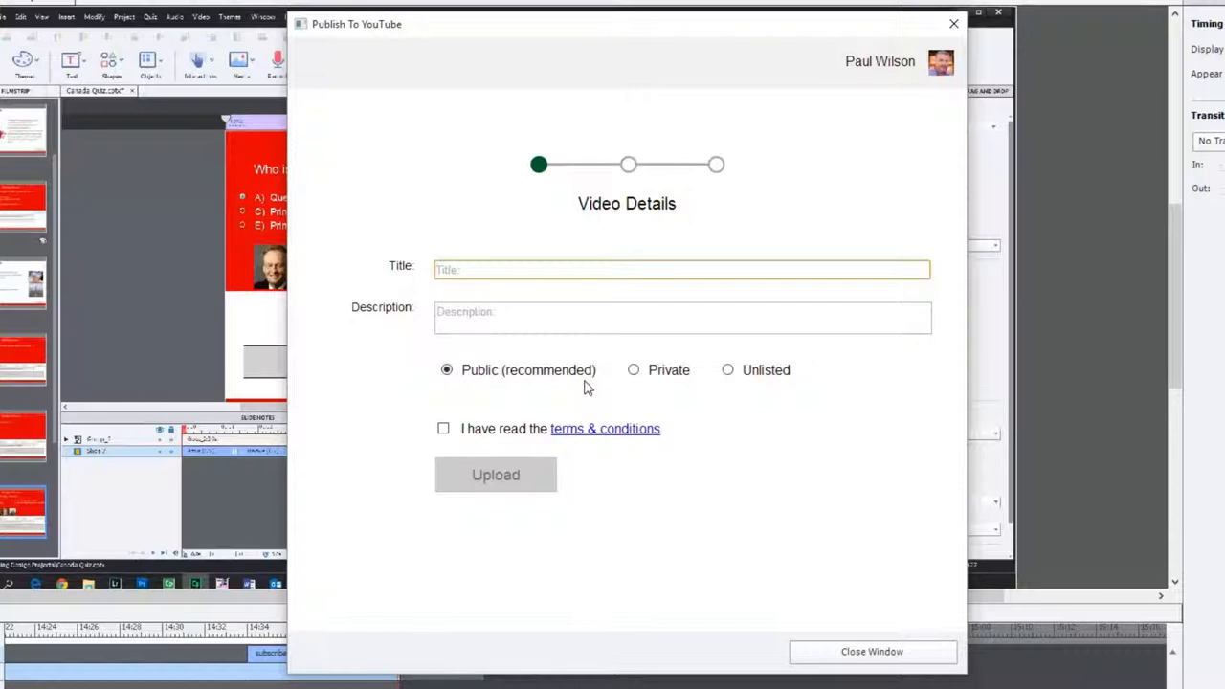
{"action": "type", "text": "Adobe Captivate - Working w"}
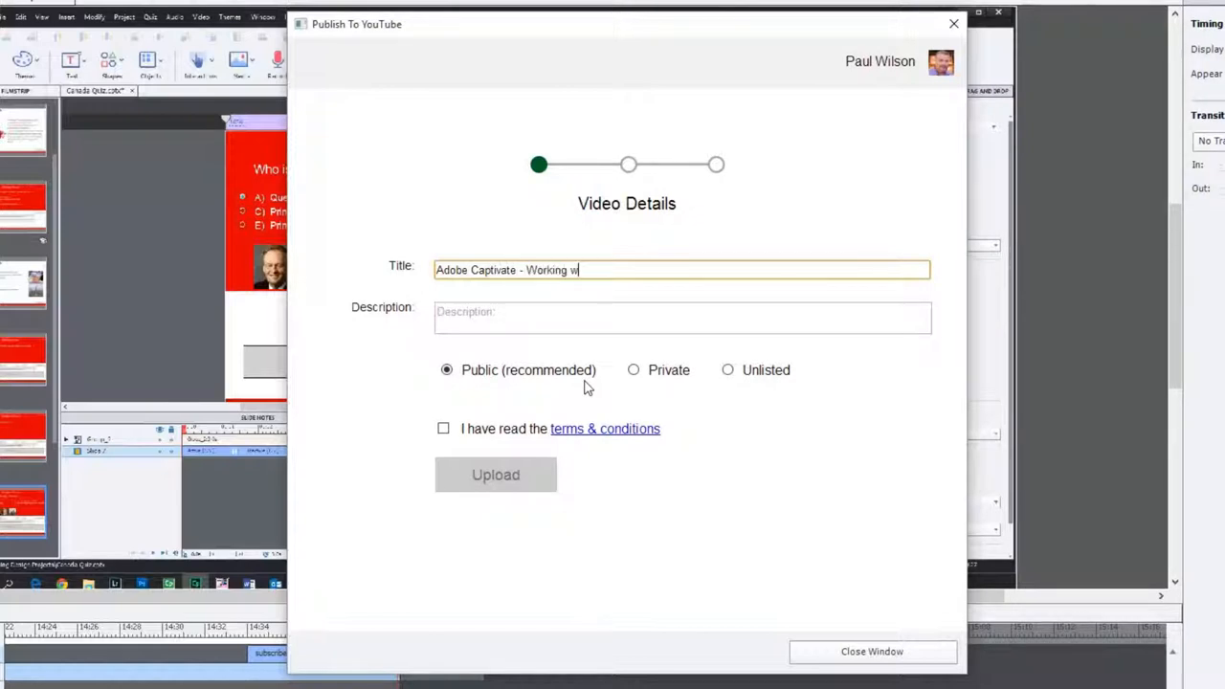
{"action": "type", "text": "ith Images on Question S"}
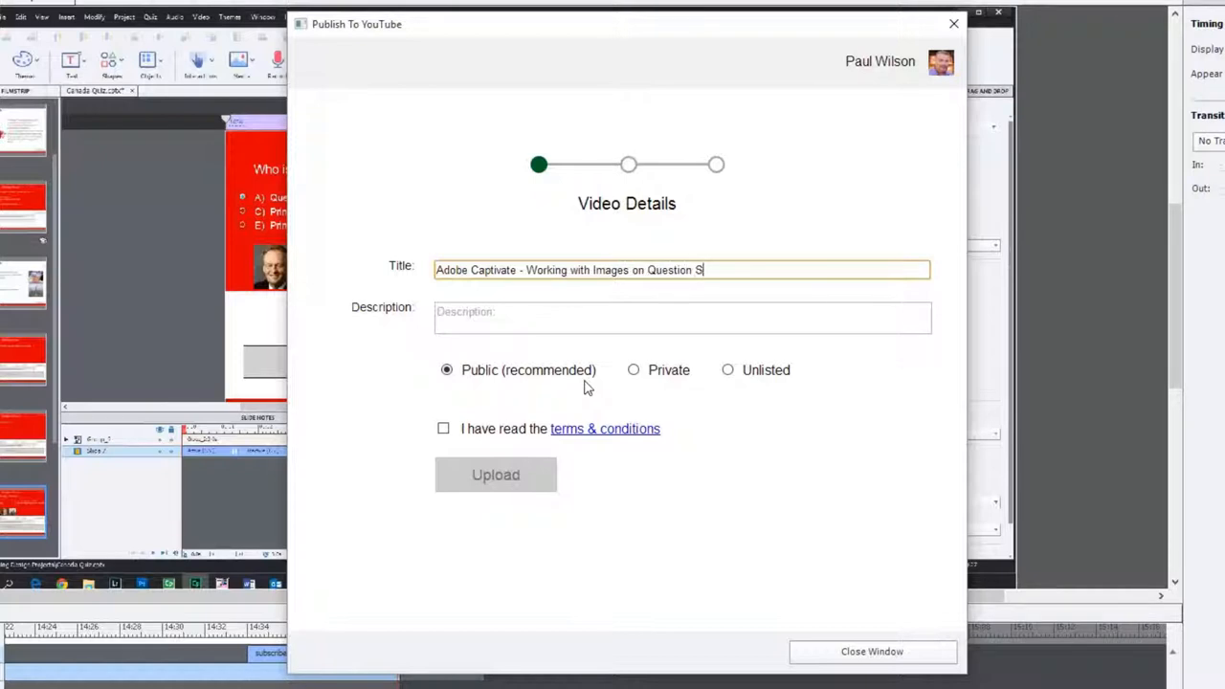
{"action": "type", "text": "lides"}
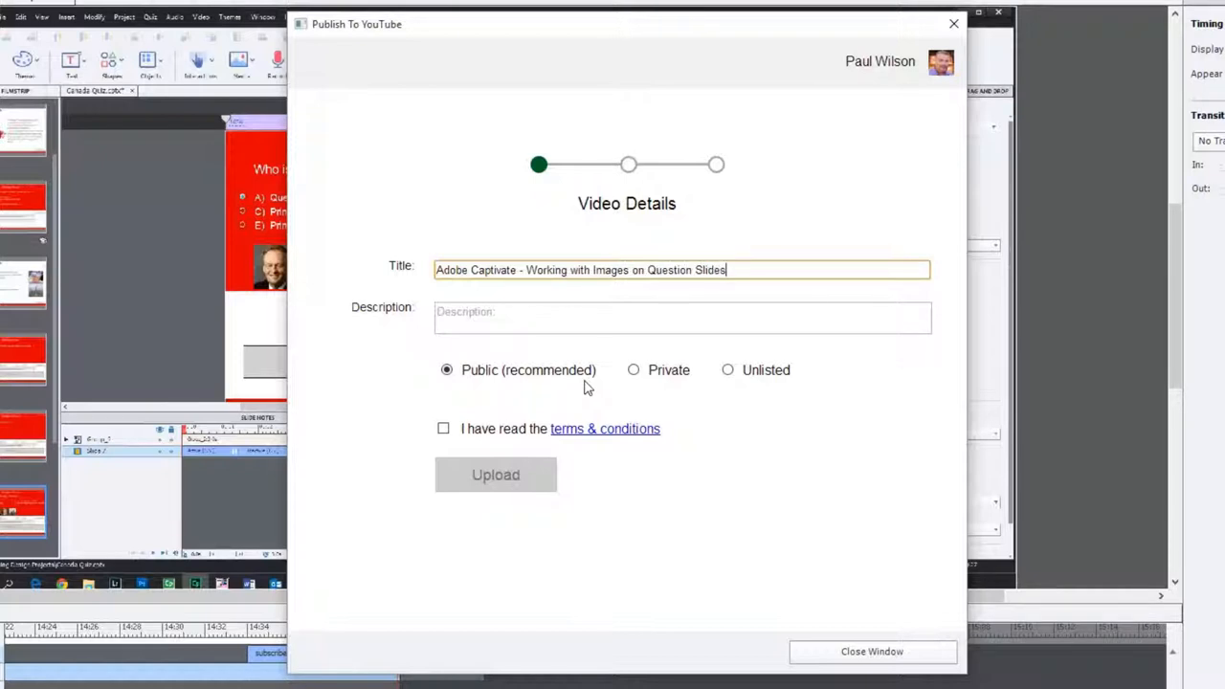
{"action": "left_click", "coordinate": [681, 317]}
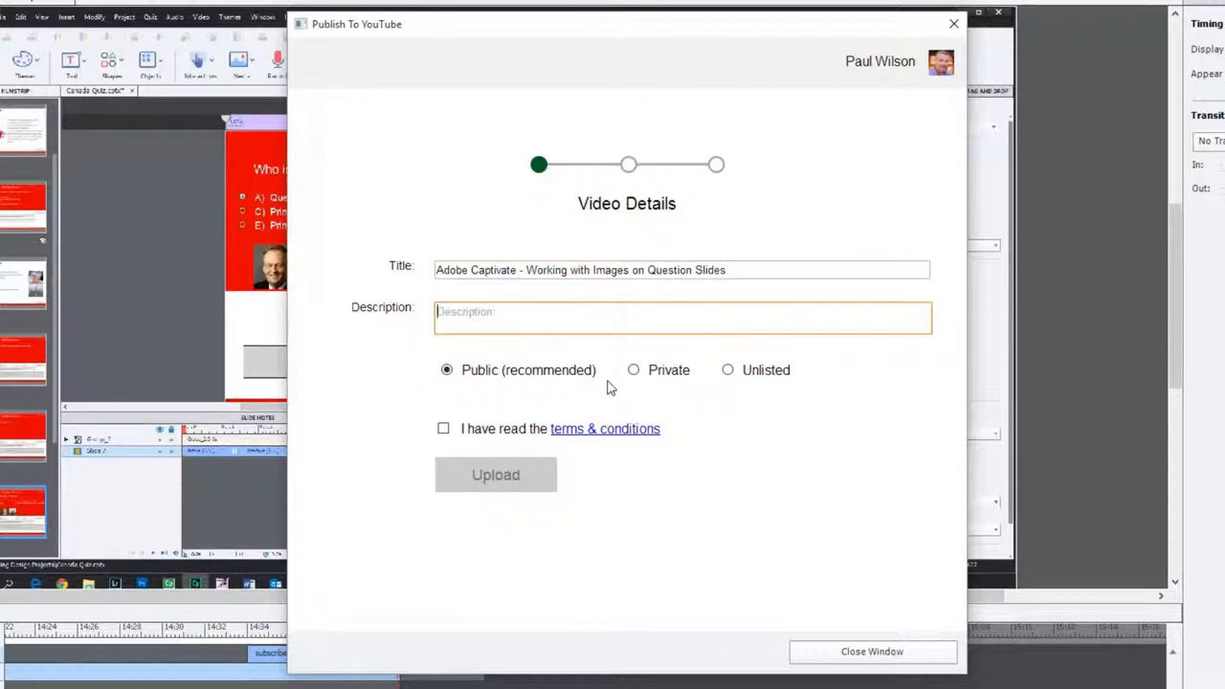
Type a description saying how you can work with images on question slides
{"action": "type", "text": "In this video"}
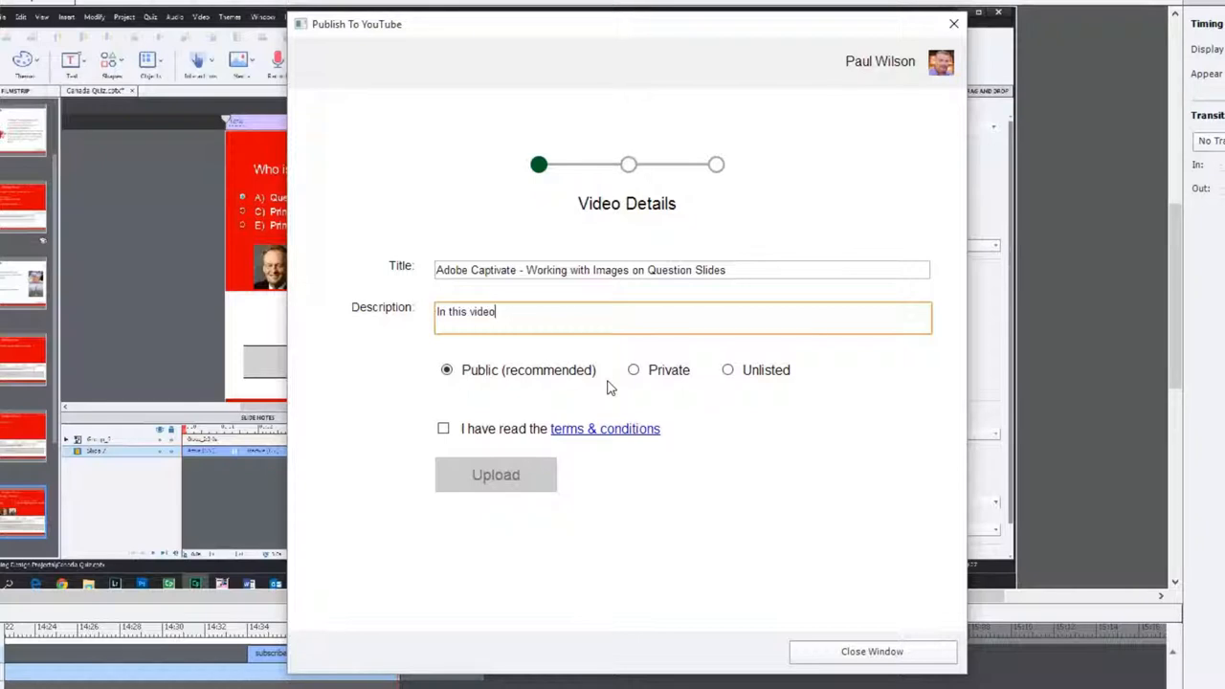
{"action": "type", "text": "will so"}
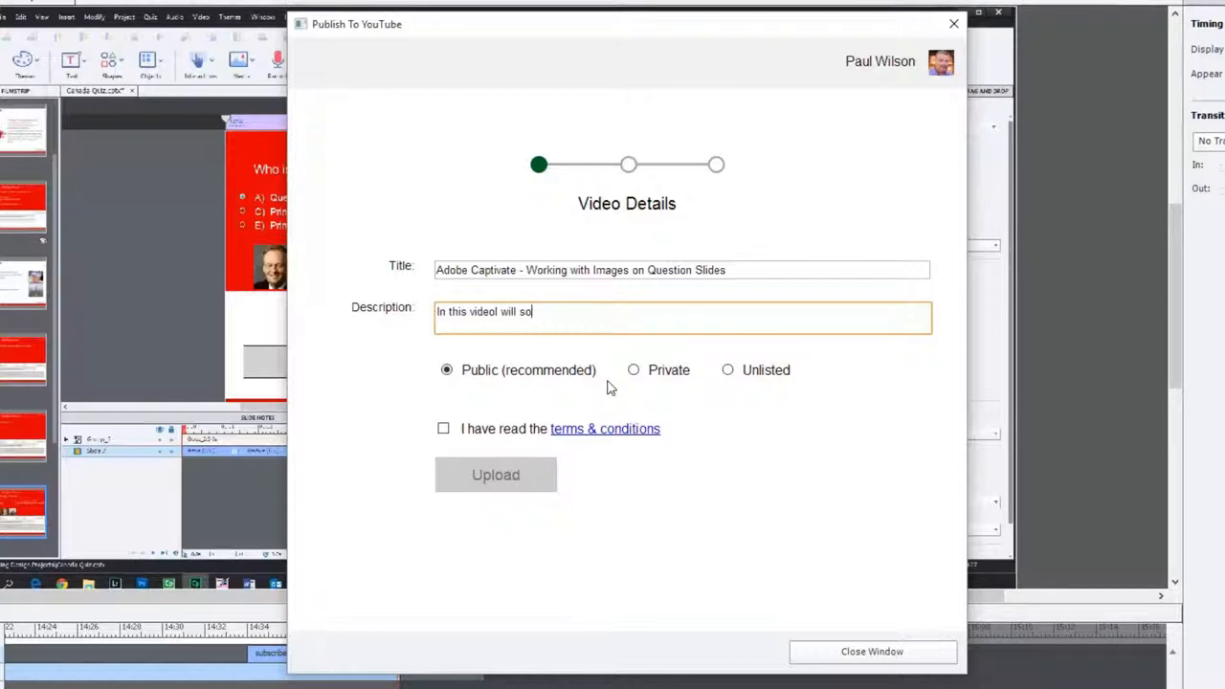
{"action": "type", "text": "how you h"}
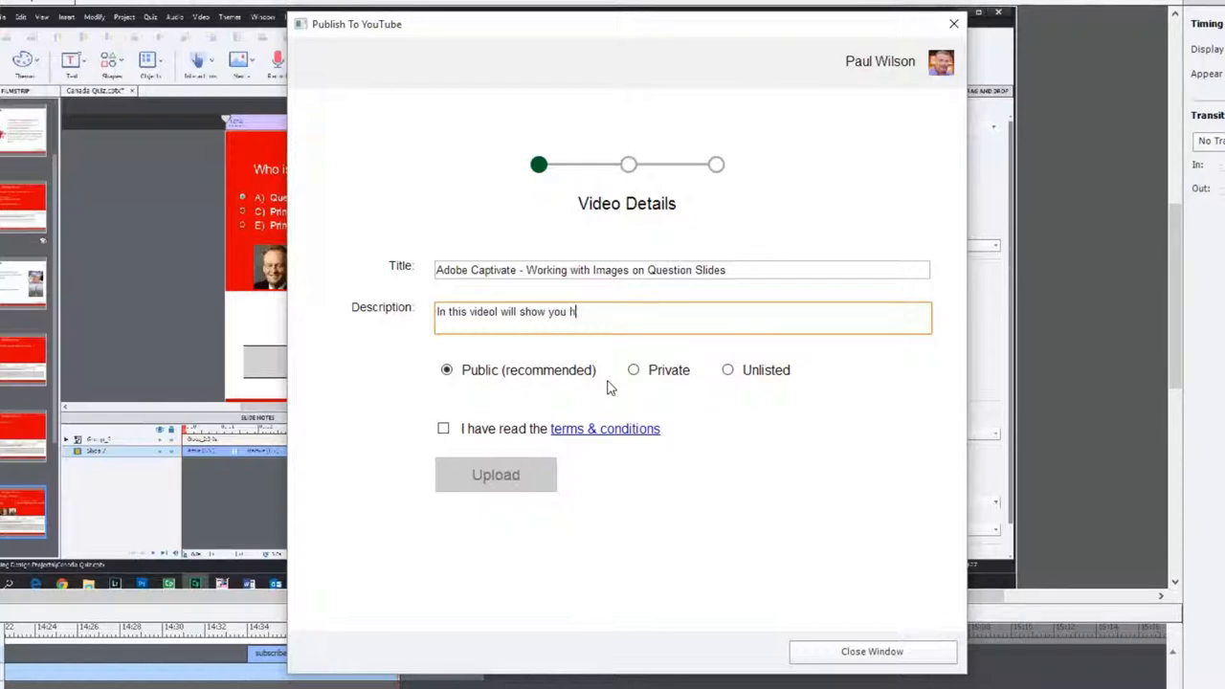
{"action": "type", "text": "ow you"}
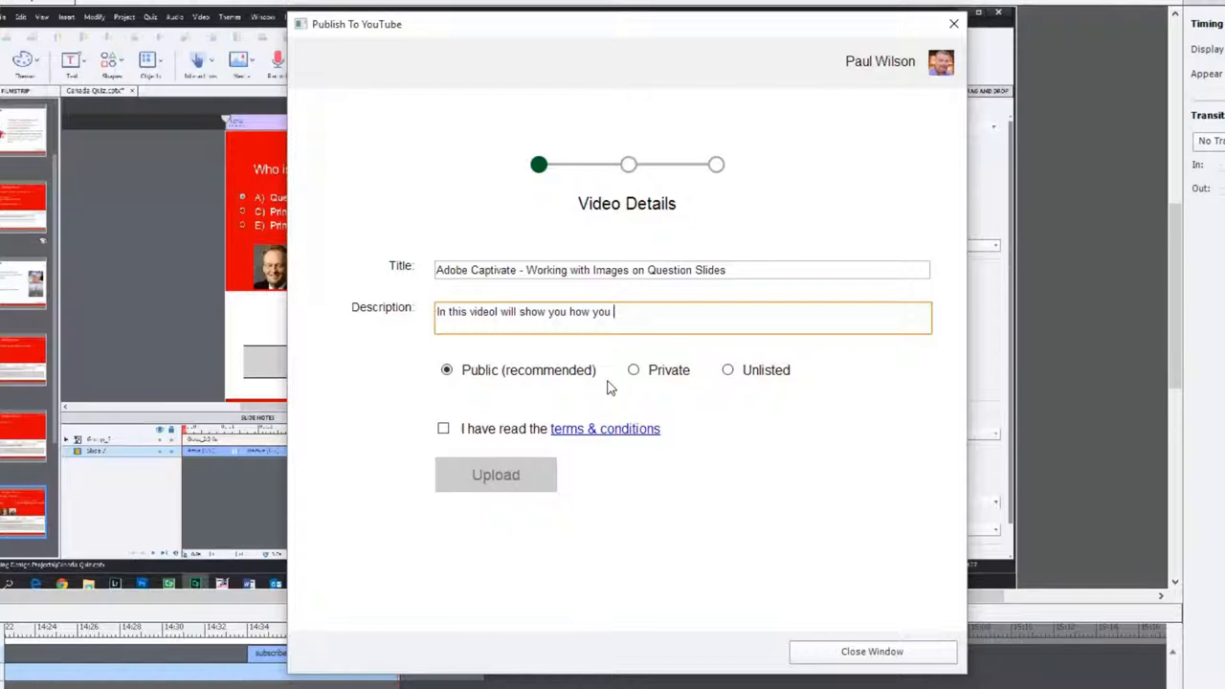
{"action": "type", "text": "can work with"}
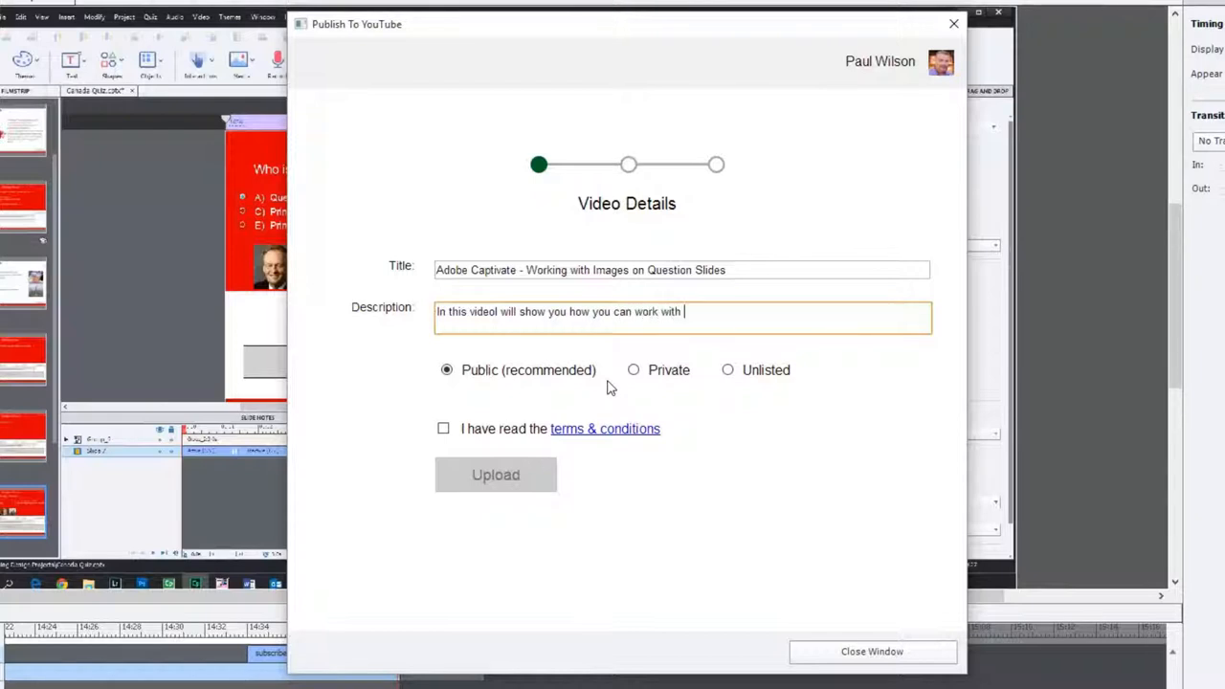
{"action": "type", "text": "images on question sli"}
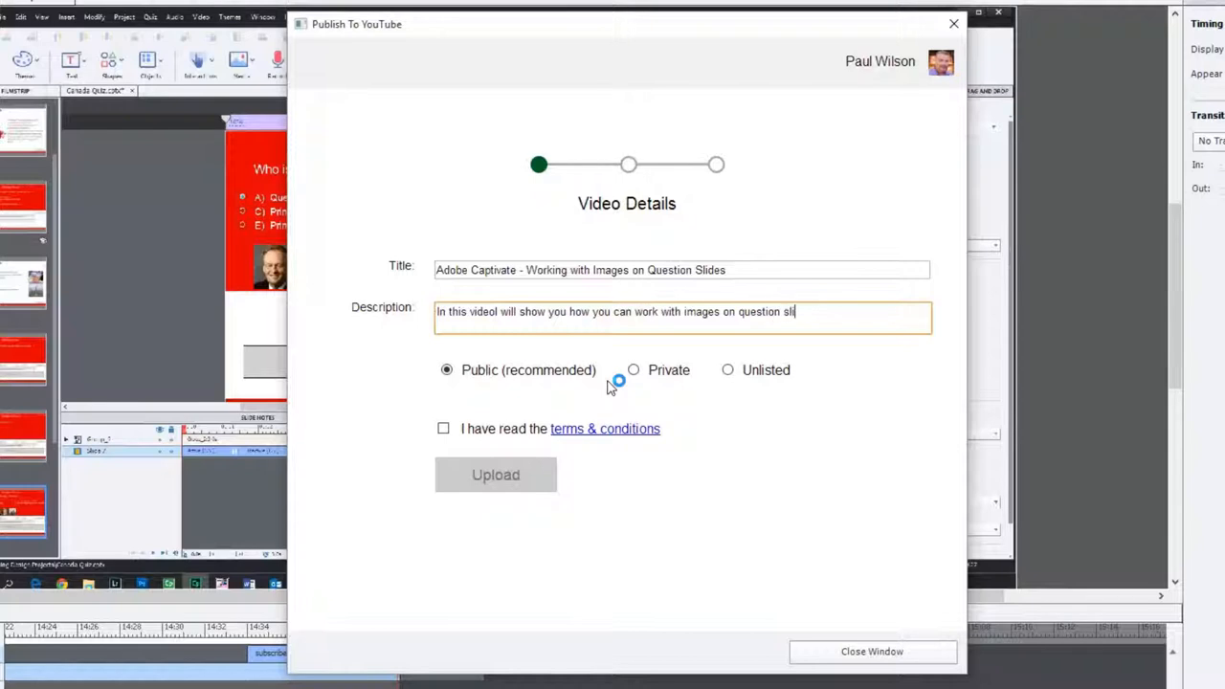
{"action": "type", "text": "des."}
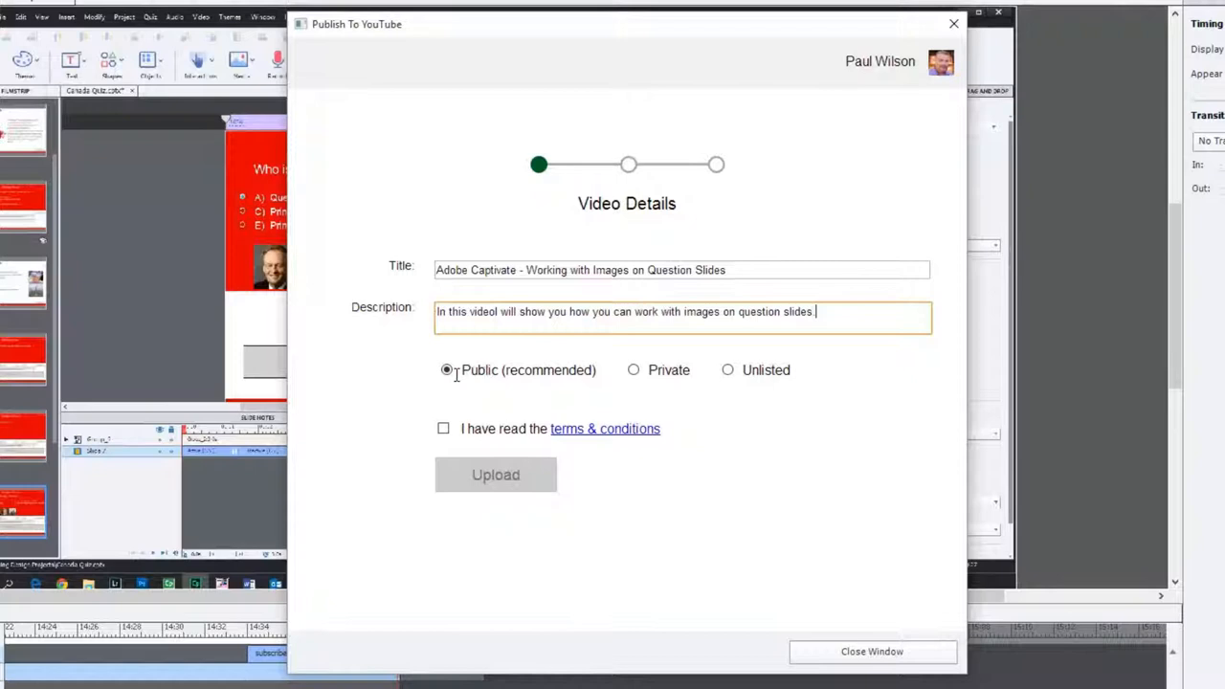
{"action": "mouse_move", "coordinate": [464, 364]}
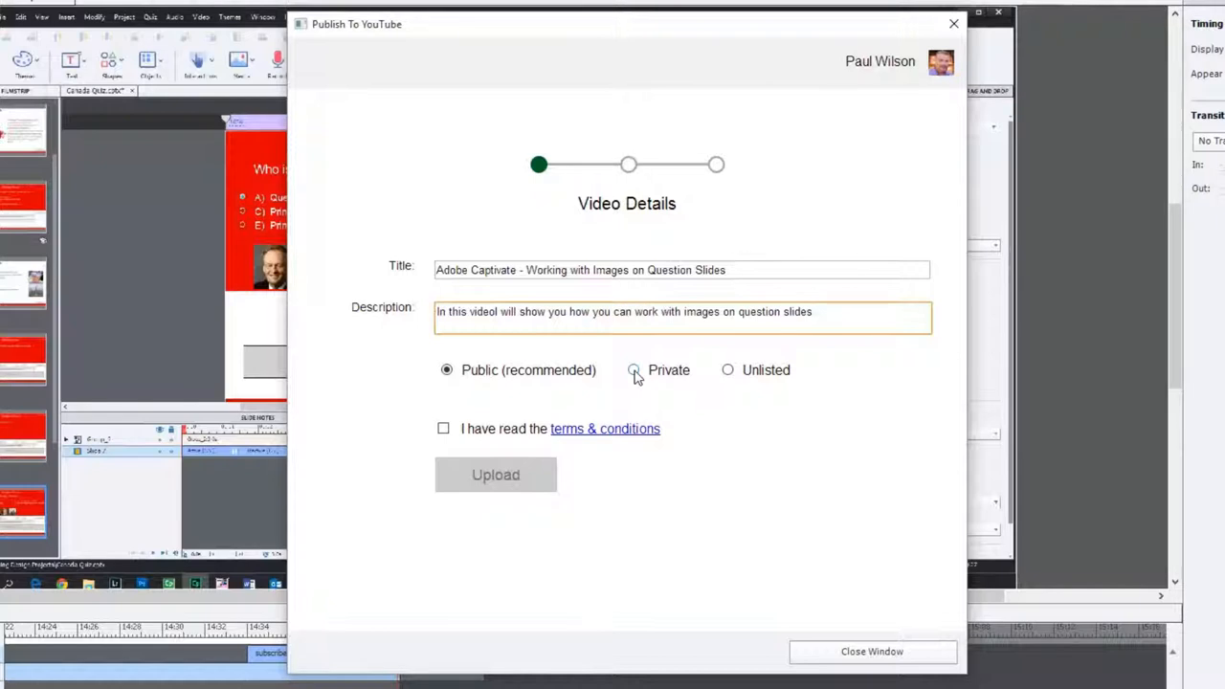
End the description with a period, make the video Private, accept the terms, and upload
{"action": "type", "text": "."}
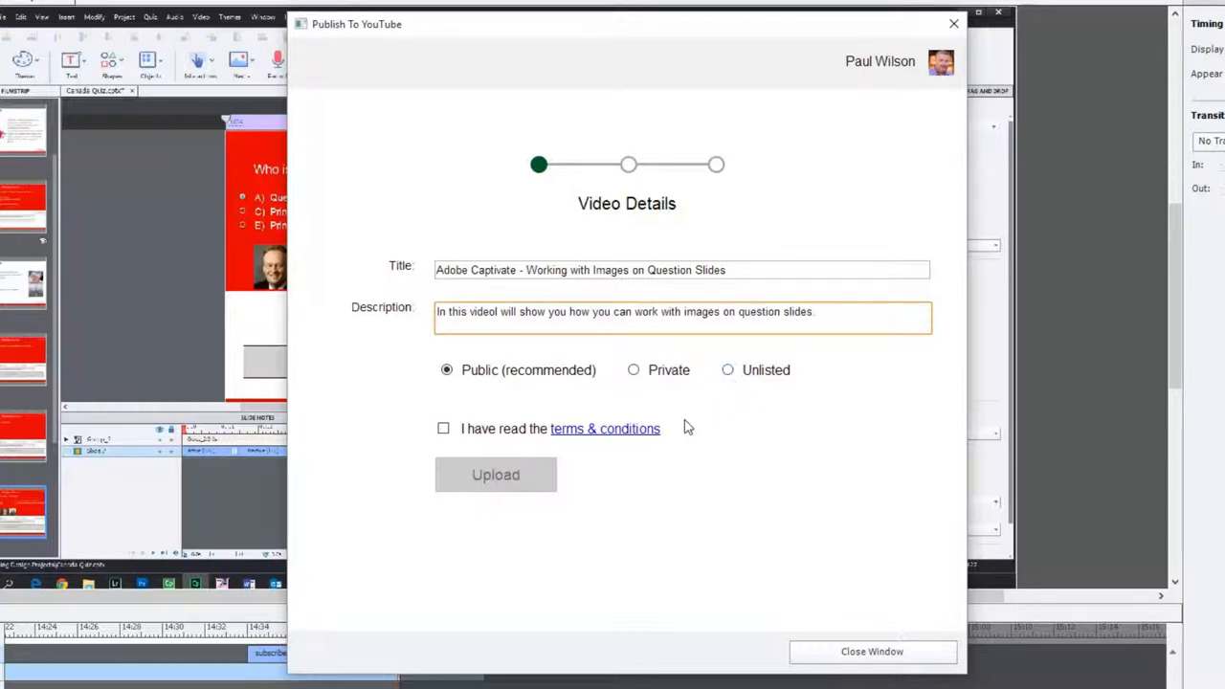
{"action": "mouse_move", "coordinate": [634, 376]}
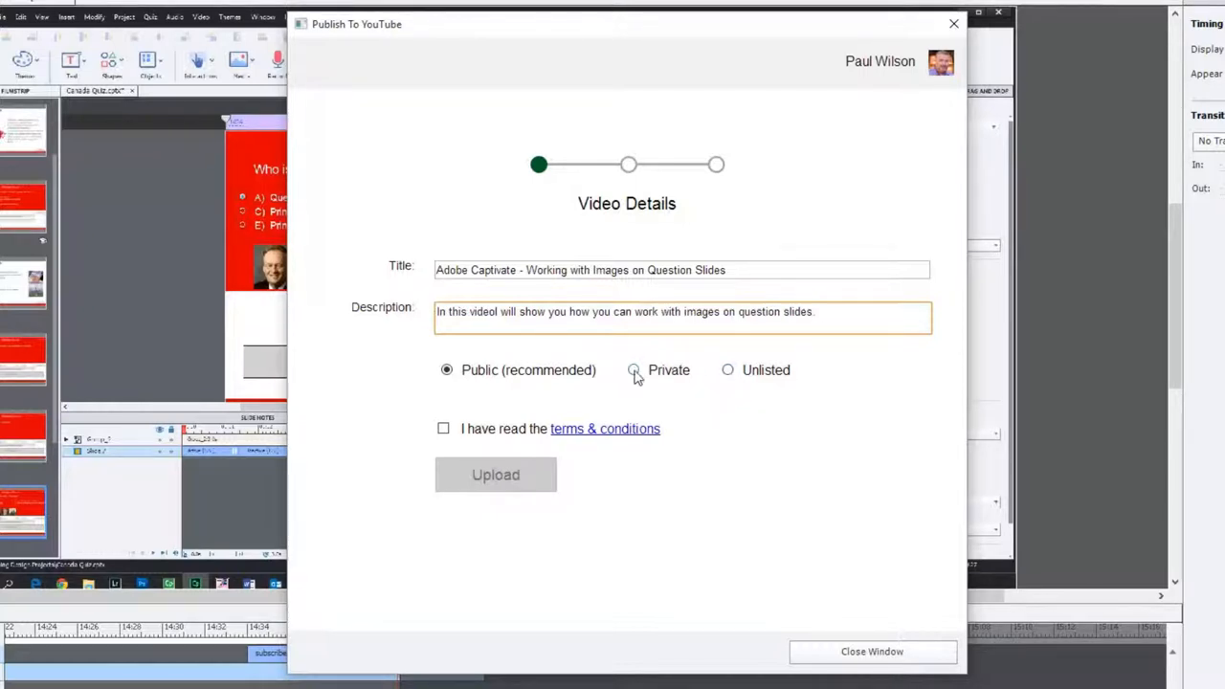
{"action": "left_click", "coordinate": [633, 370]}
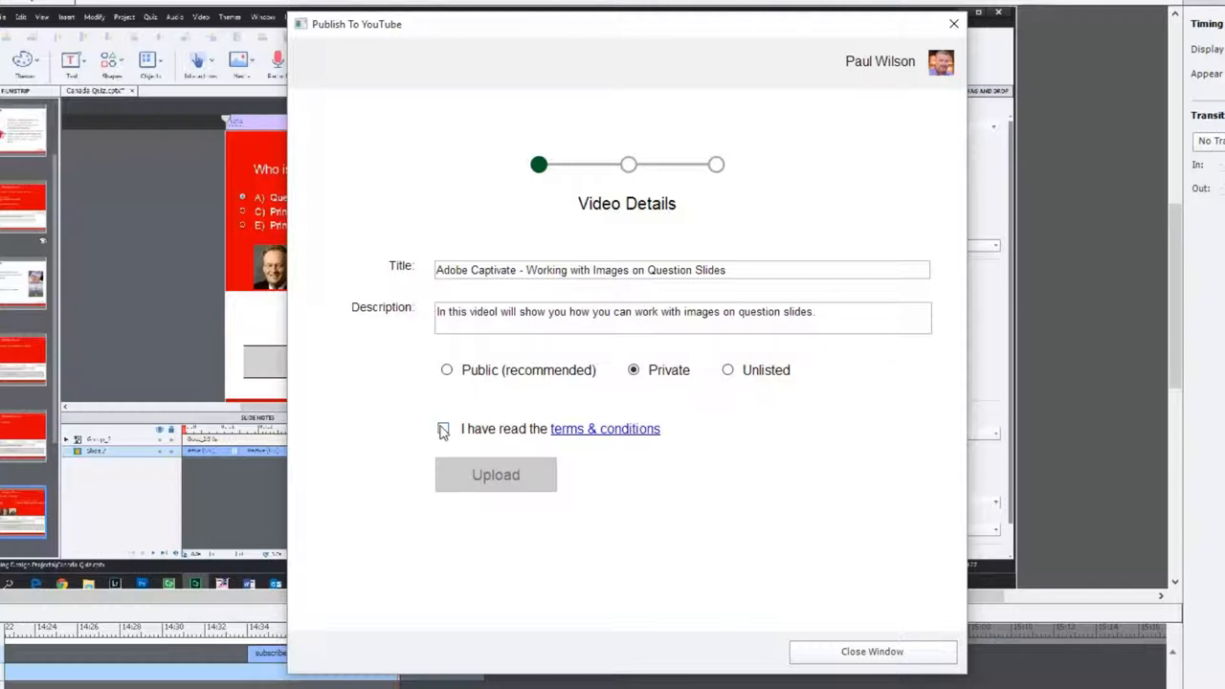
{"action": "left_click", "coordinate": [443, 429]}
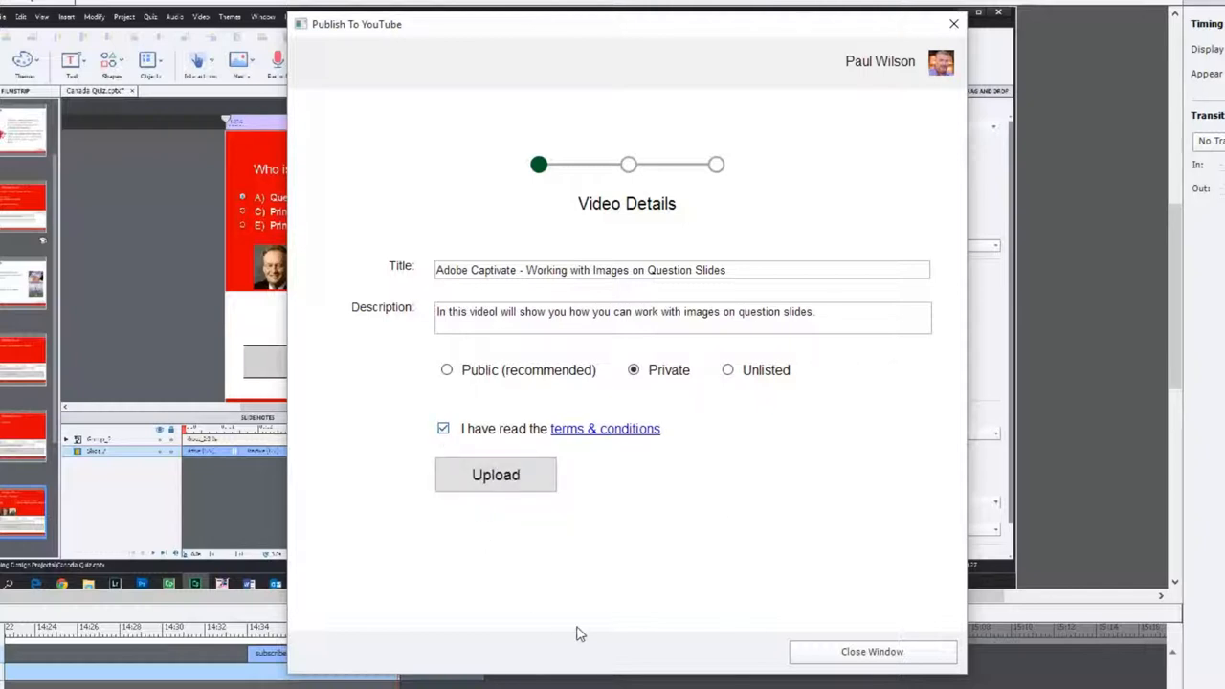
{"action": "left_click", "coordinate": [494, 474]}
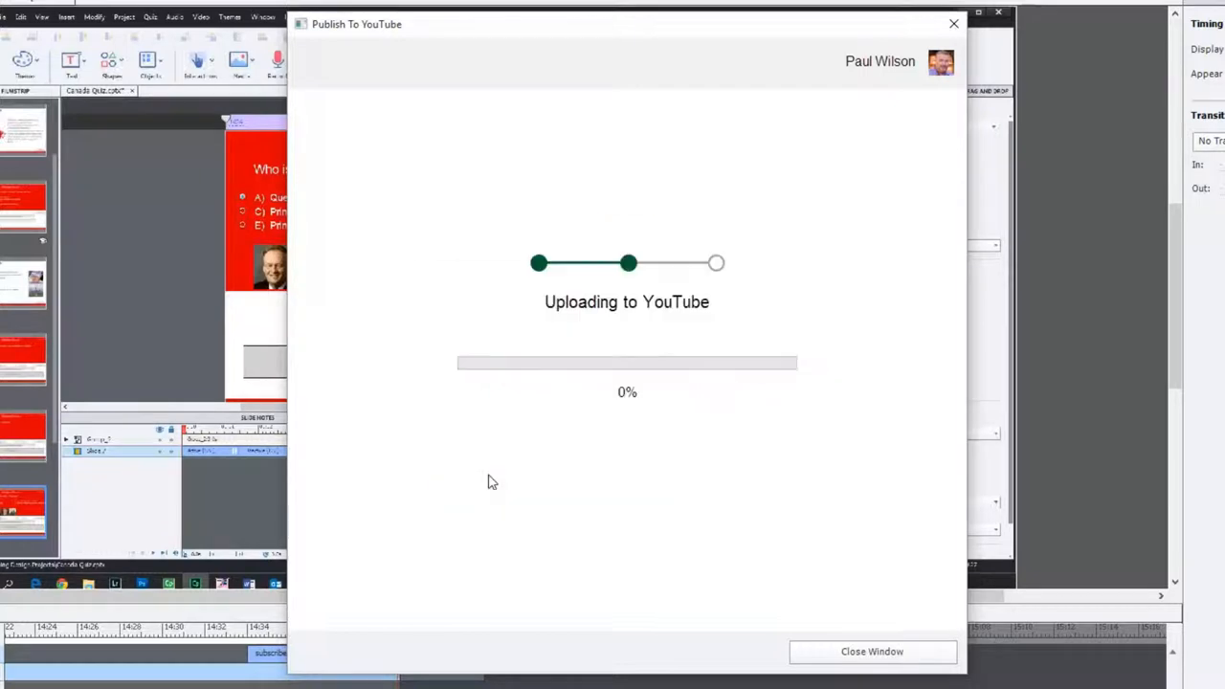